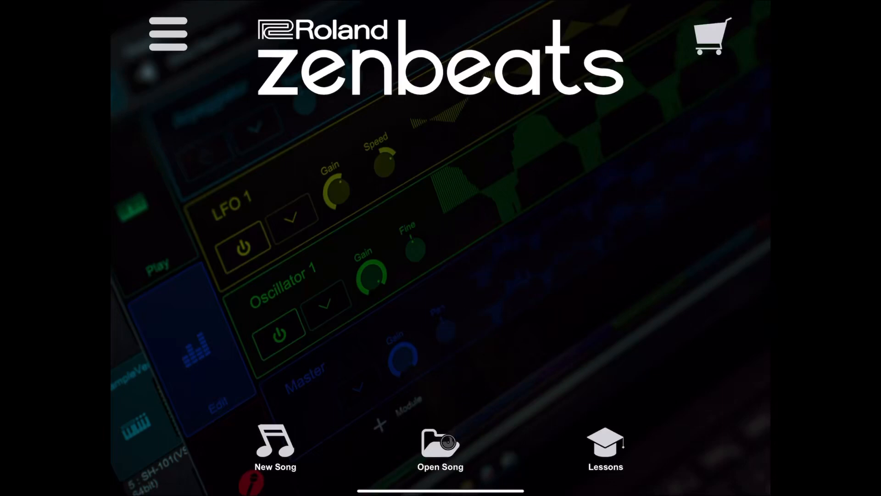
- Open the Simulator demo song from the Zenbeats start screen
click(440, 450)
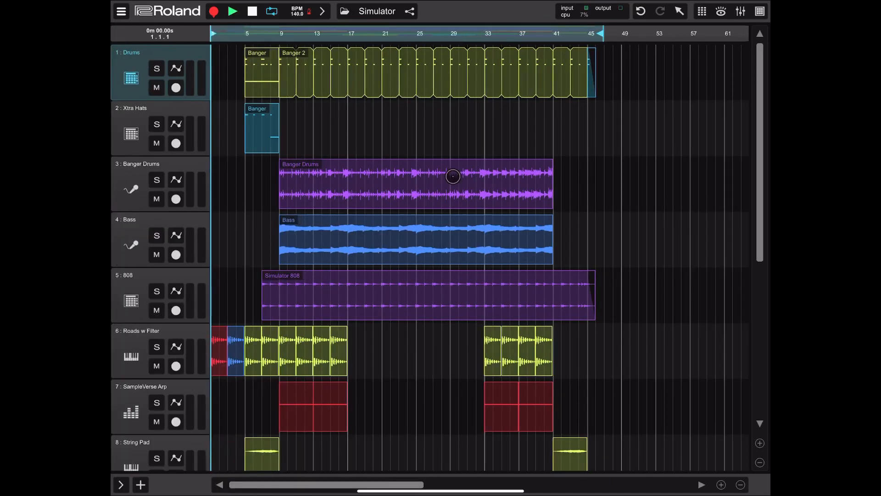
mouse_move(614, 241)
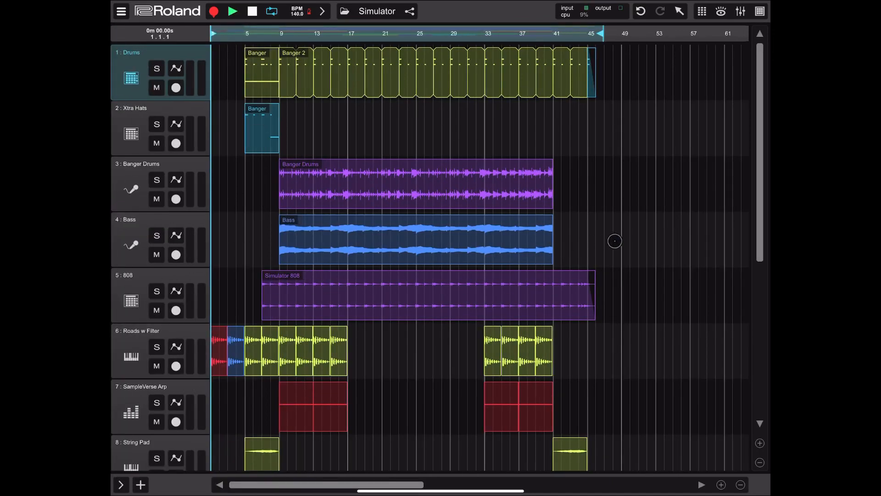
mouse_move(658, 156)
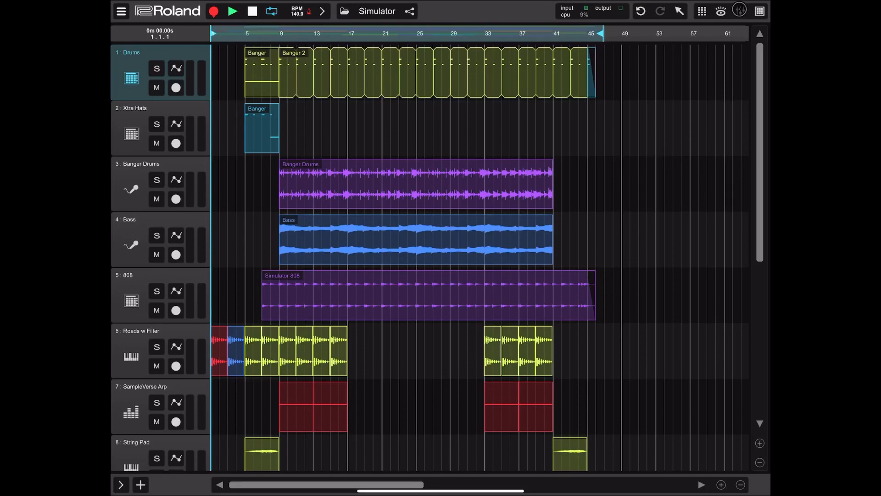
- Show the mixer panel with each track's channel strip beneath the Simulator arrangement
click(739, 10)
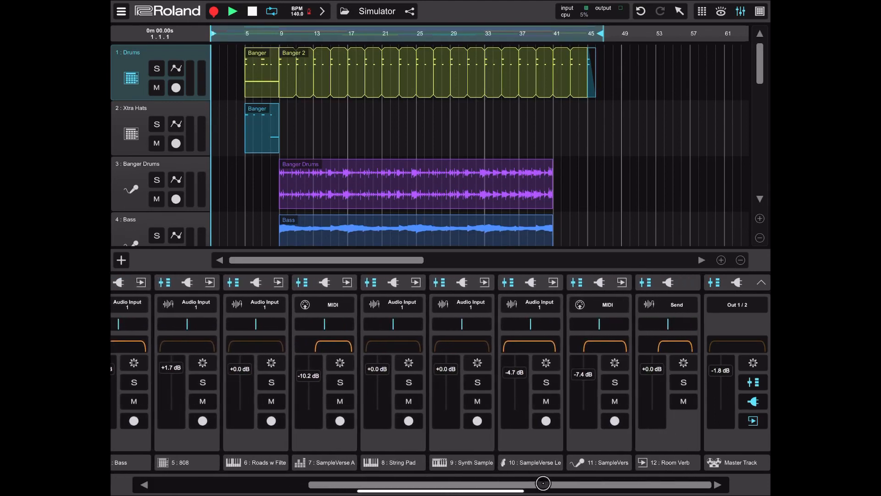
- Scroll to the first track, select Master Track, and show send slots such as Room Verb
scroll(left, 3)
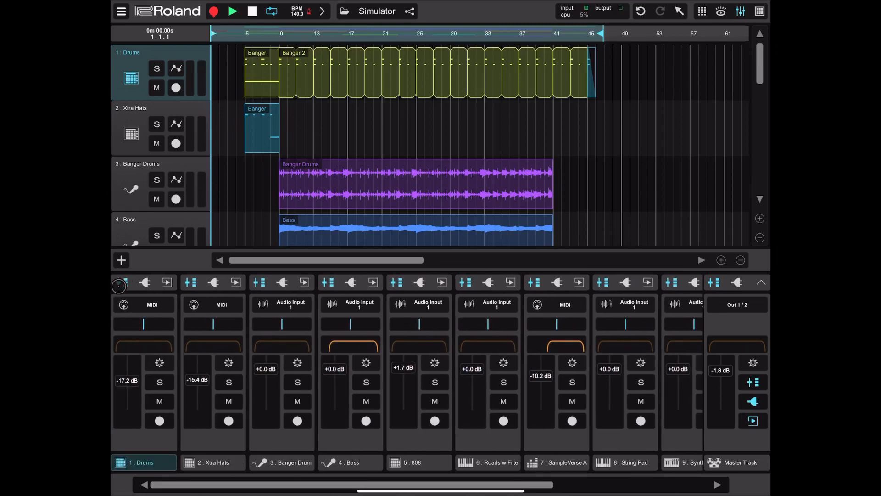
click(118, 282)
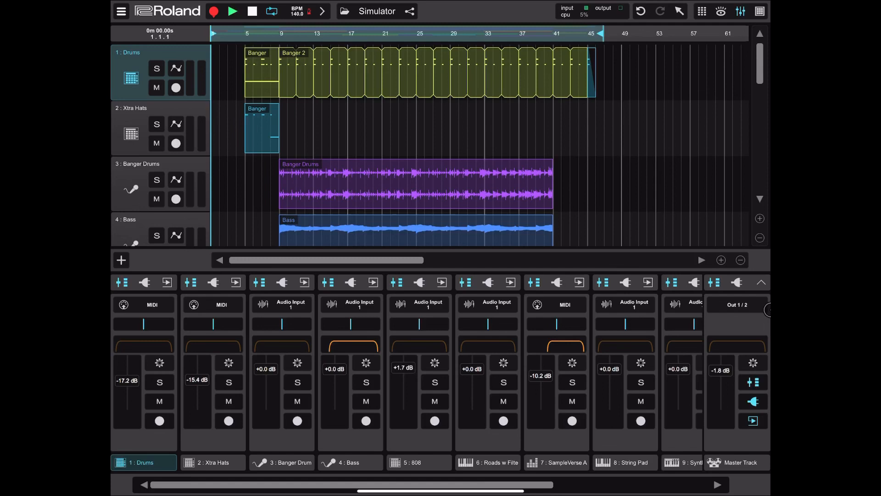
click(736, 462)
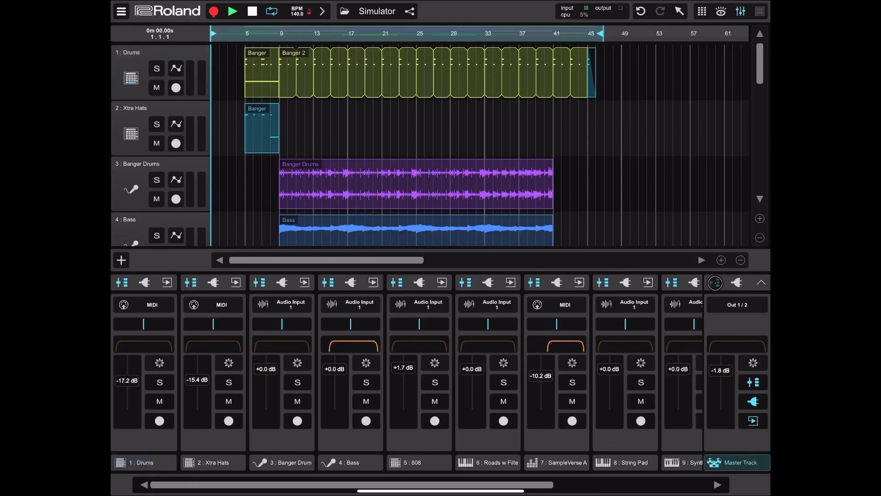
click(761, 282)
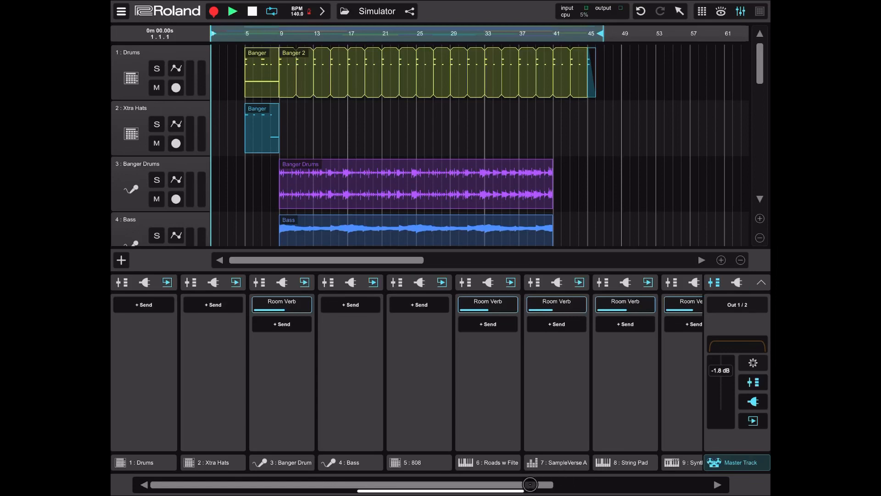
- Scroll to the later tracks and expand the mixer to full screen with plugins, pan and filter
scroll(right, 3)
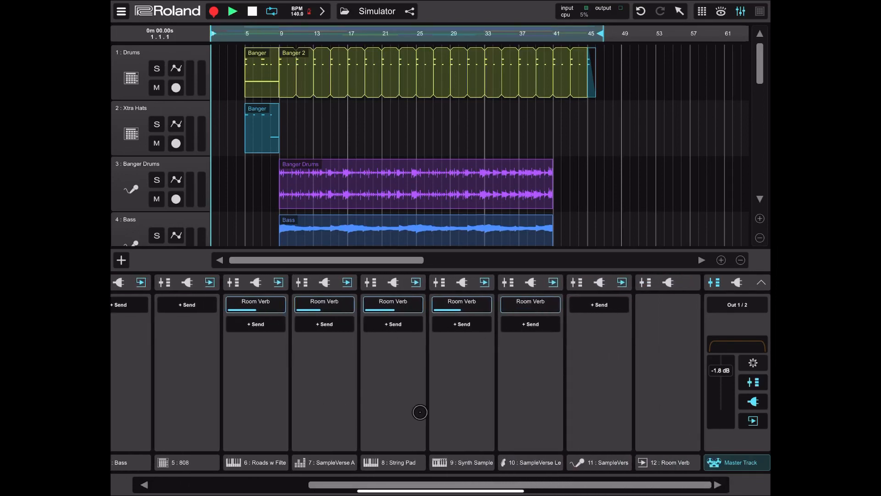
mouse_move(674, 394)
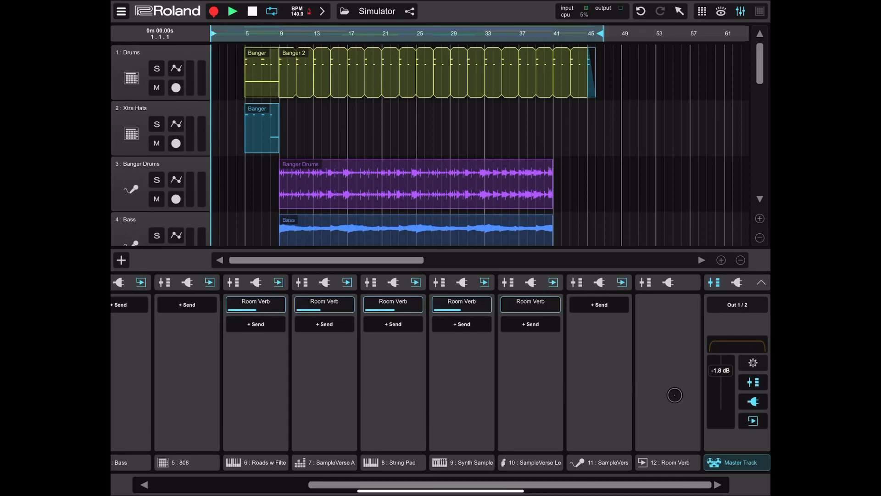
click(762, 282)
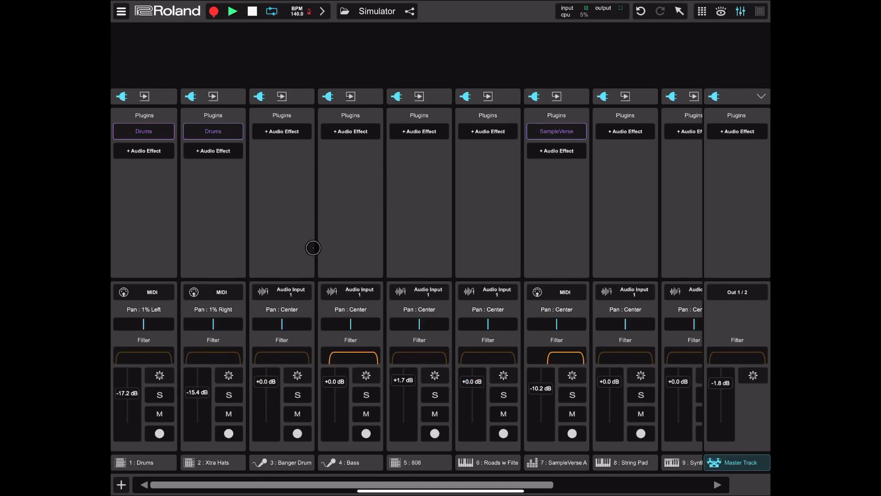
mouse_move(136, 90)
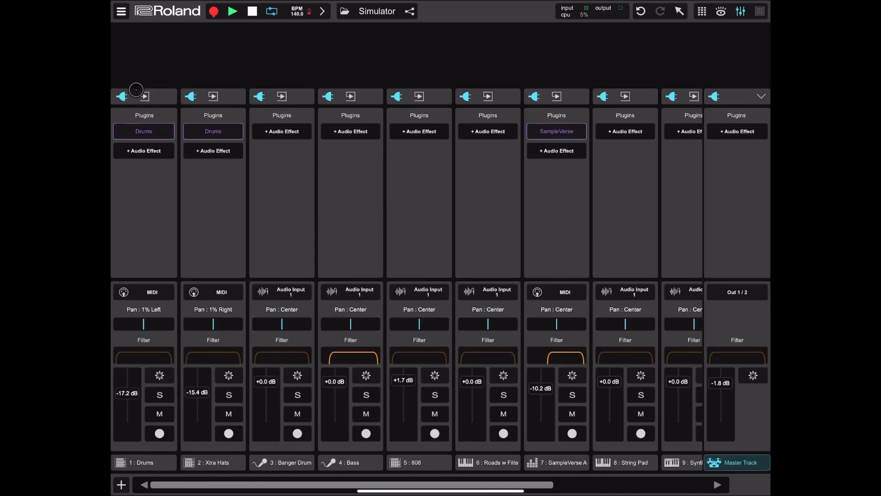
mouse_move(727, 211)
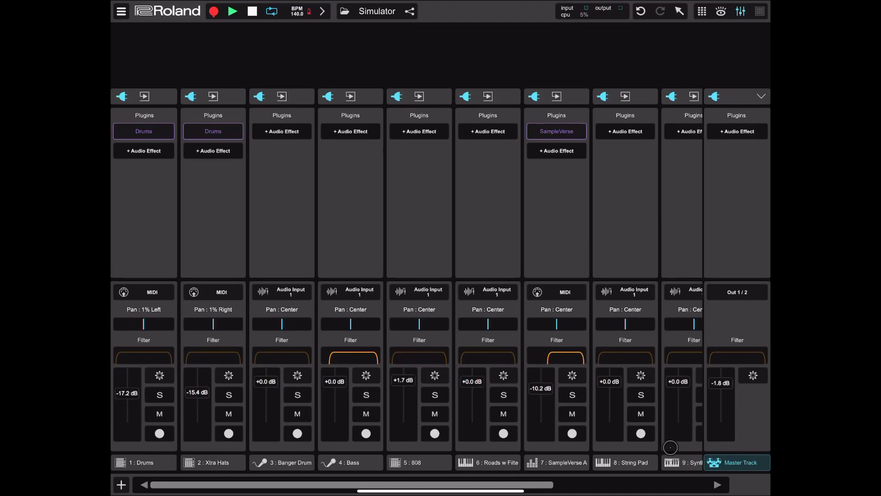
scroll(right, 3)
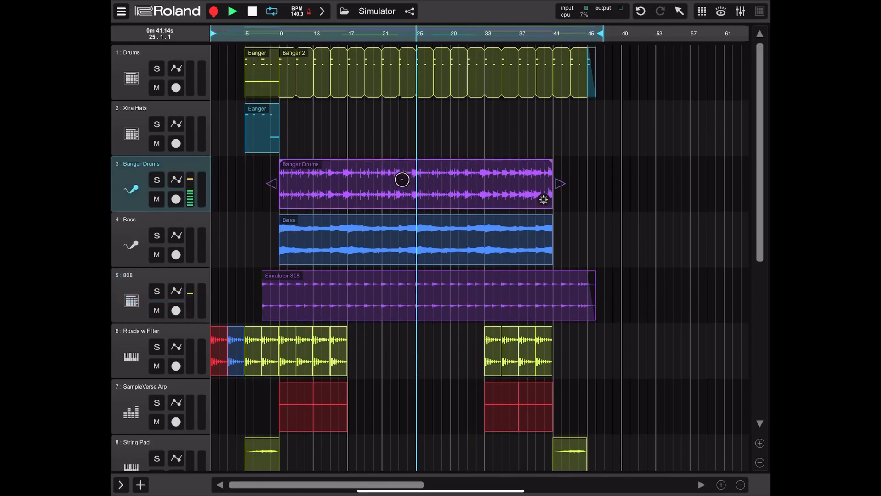
- Move the Banger Drums region four bars later, then back to bar 9
drag(402, 180, 429, 185)
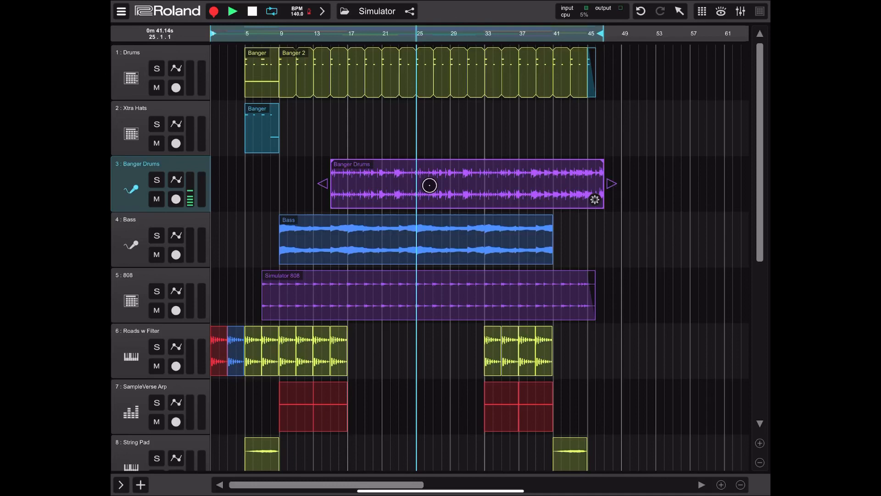
drag(428, 185, 382, 187)
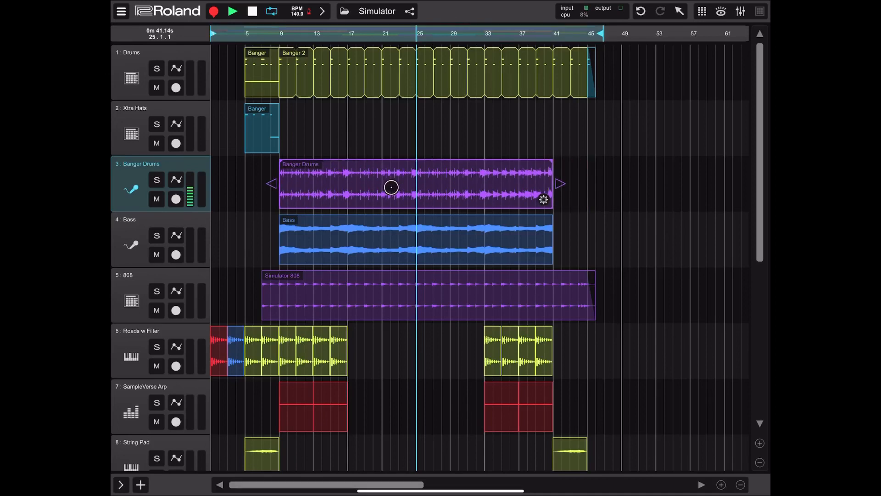
drag(391, 187, 409, 169)
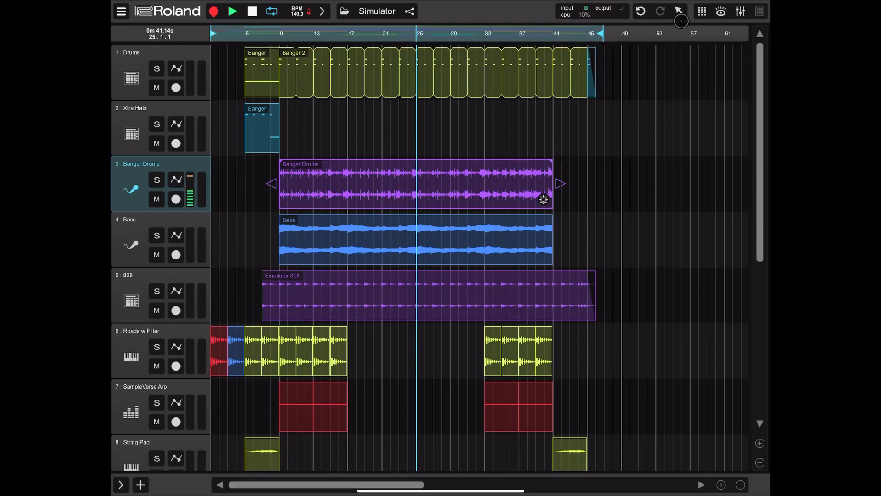
mouse_move(541, 131)
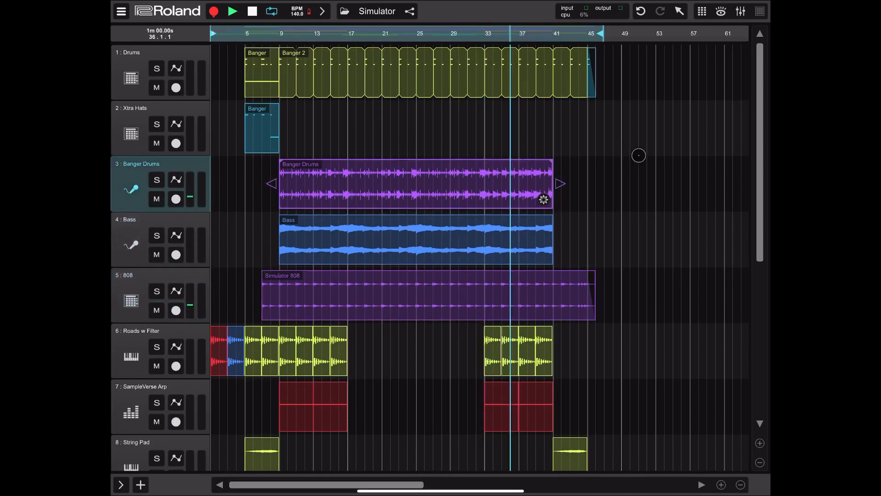
- Undo the region moves, then open the edit actions menu on the Banger Drums clip
click(678, 10)
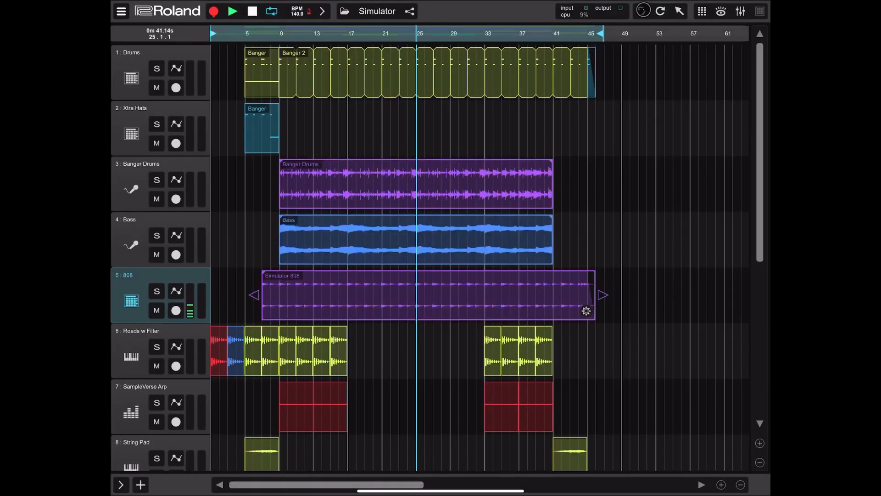
click(679, 11)
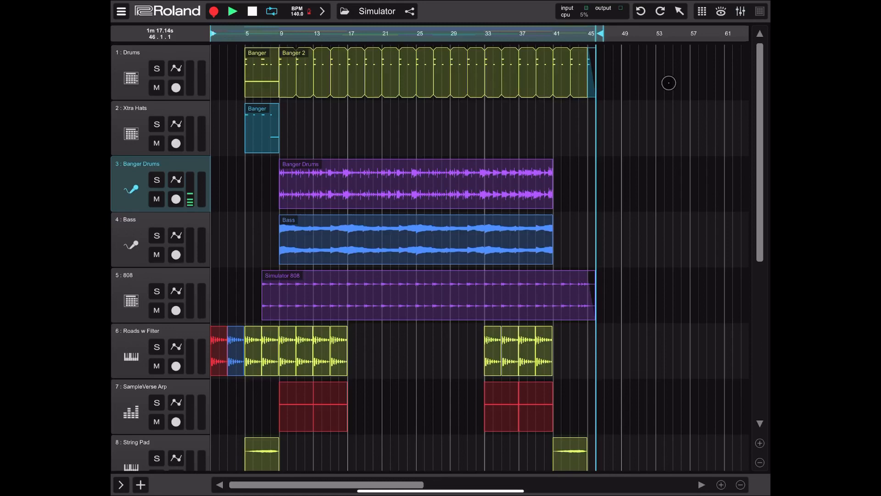
click(677, 11)
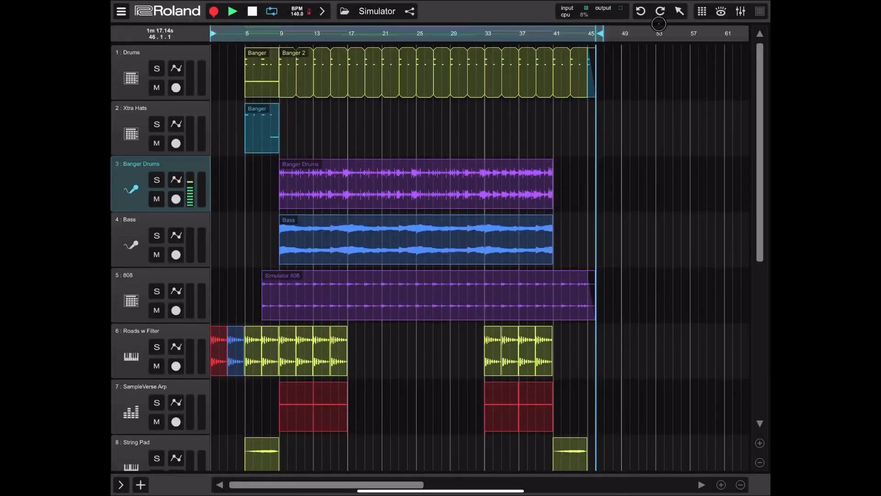
click(411, 180)
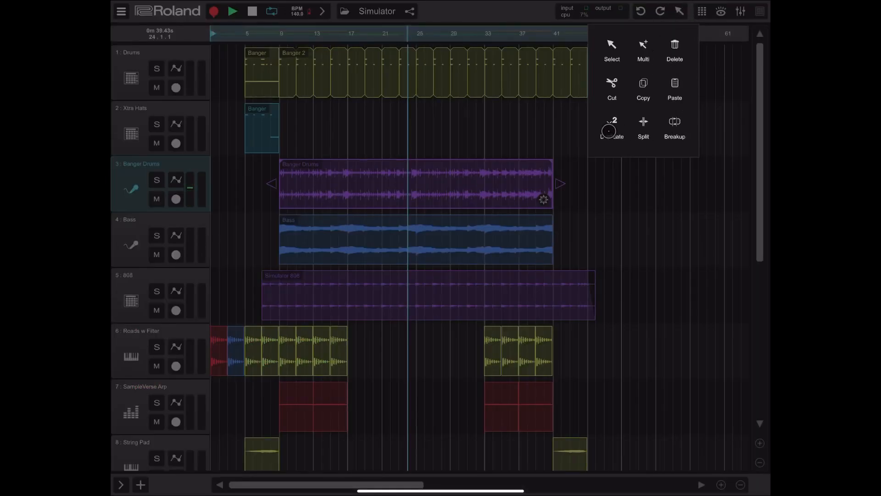
click(611, 123)
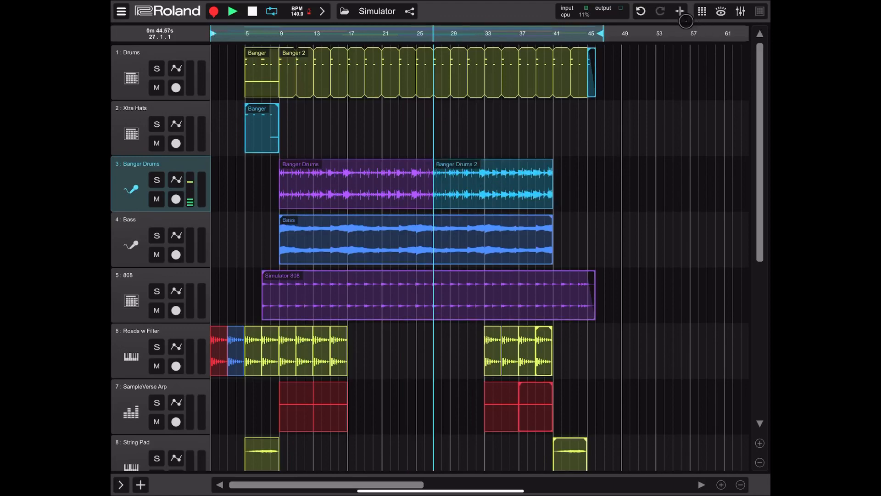
click(680, 10)
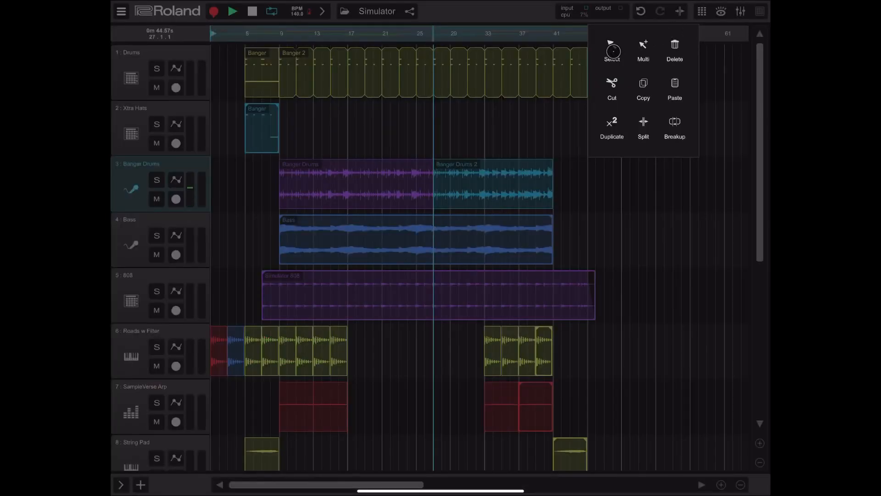
click(508, 184)
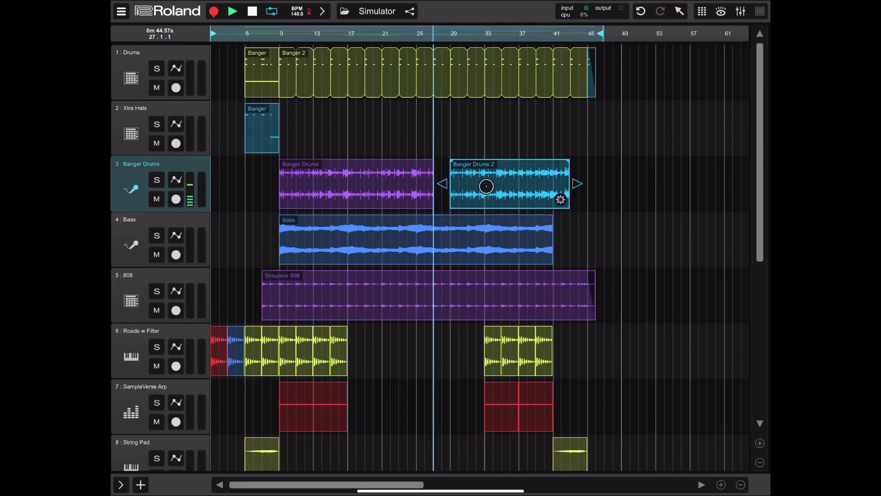
drag(485, 186, 569, 195)
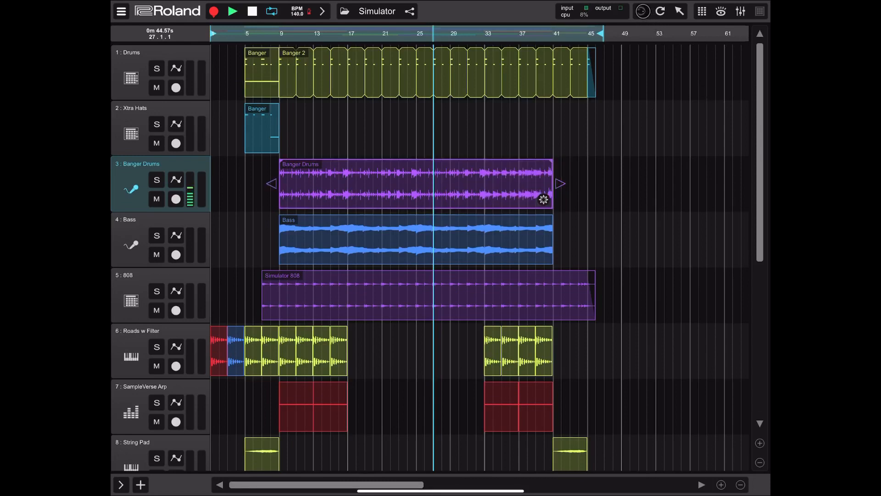
- Undo the previous edit and loop Xtra Hats Banger from bar 5 out to bar 41
click(679, 11)
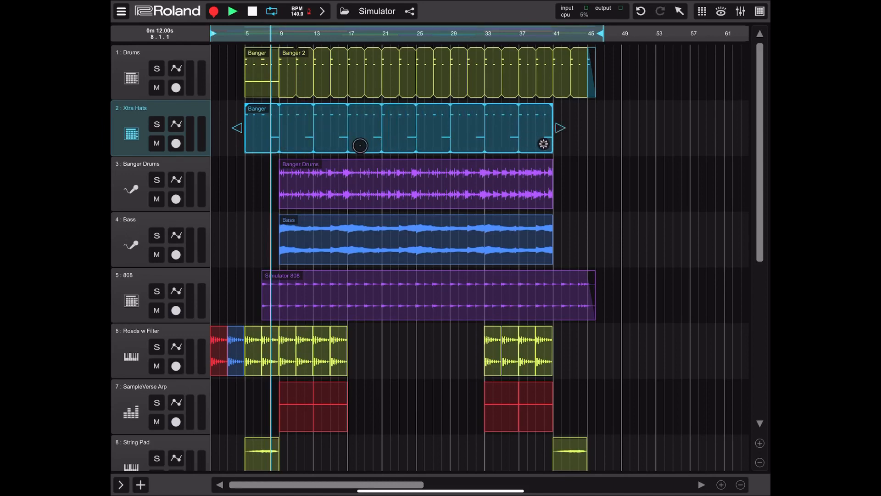
drag(360, 145, 433, 142)
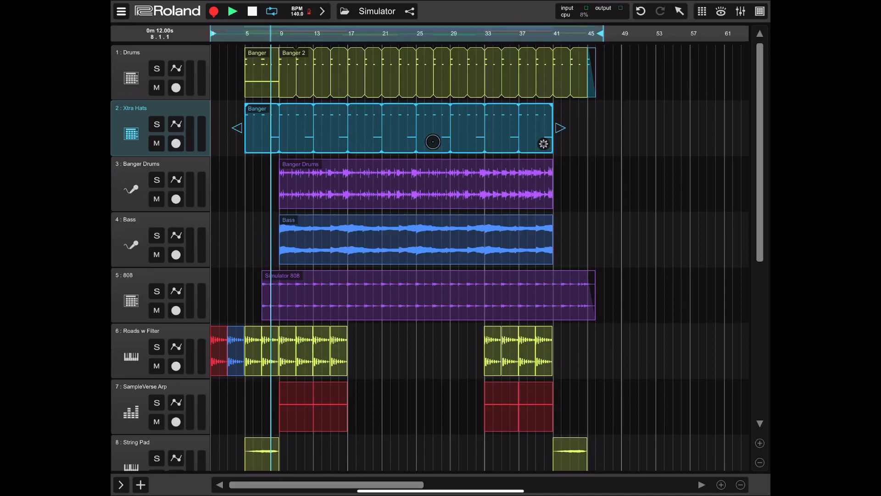